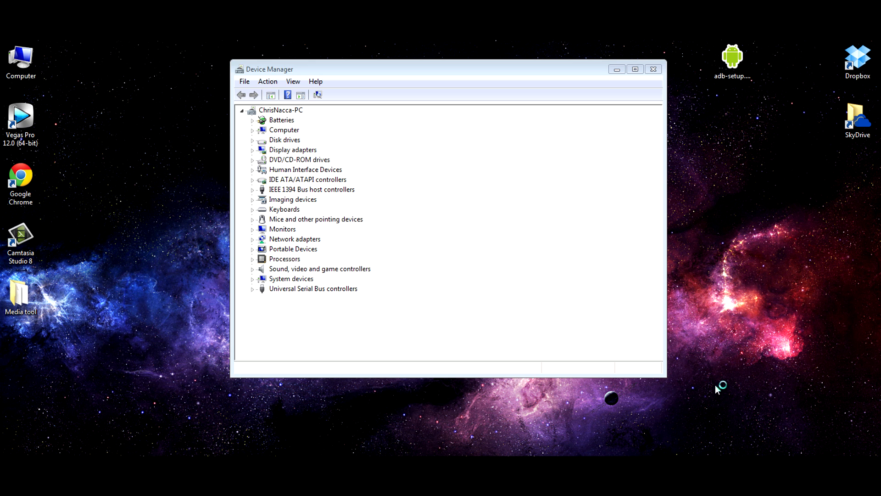
mouse_move(718, 390)
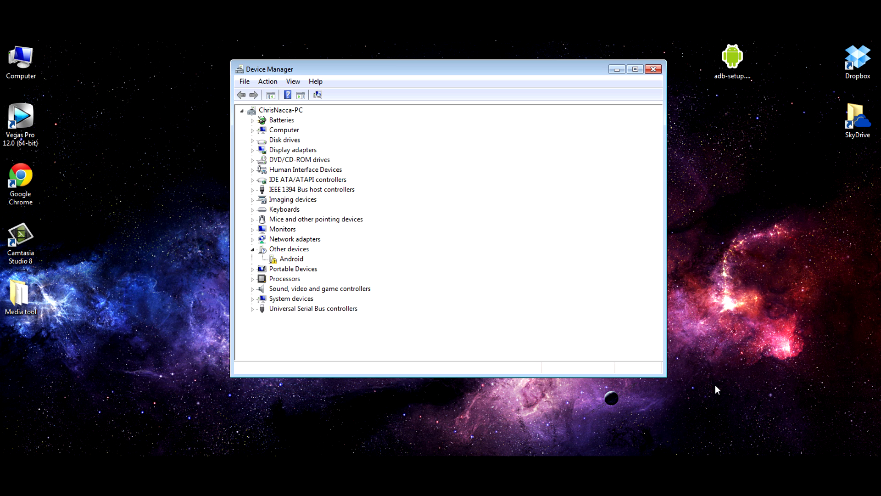
mouse_move(522, 256)
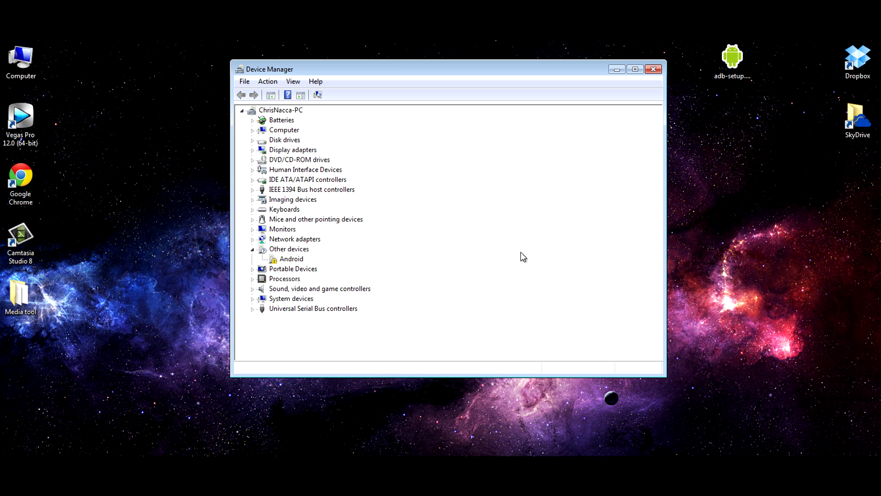
left_click(289, 249)
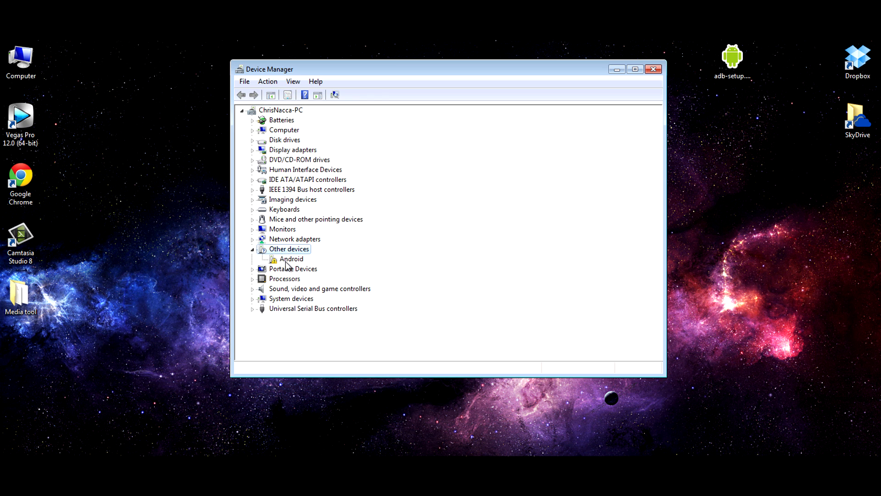
left_click(292, 259)
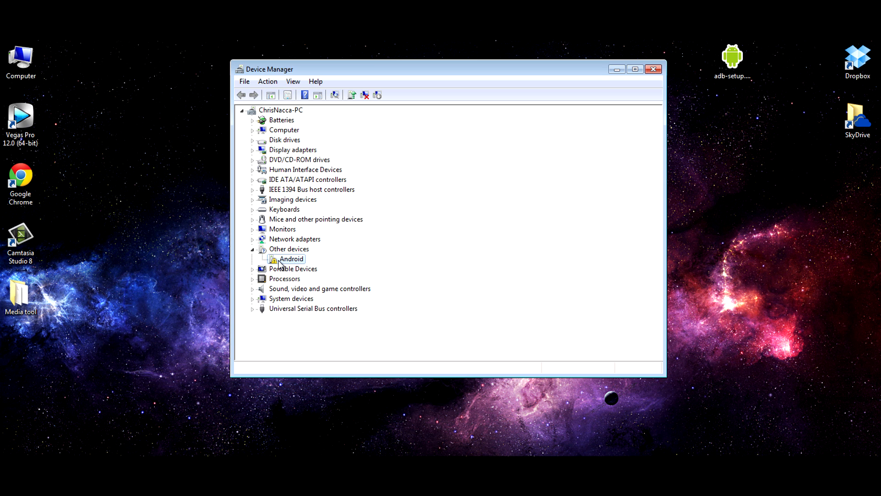
left_click(731, 61)
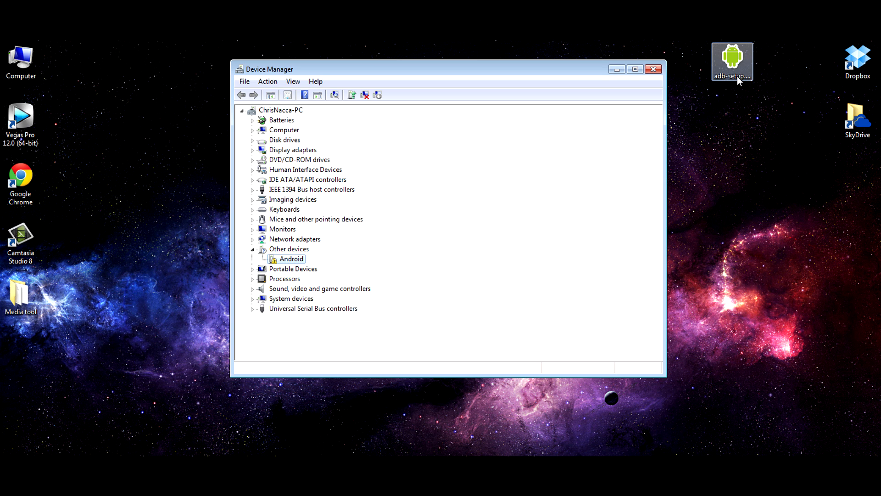
Run adb-setup.exe as administrator and continue past the installer's intro screen.
right_click(732, 60)
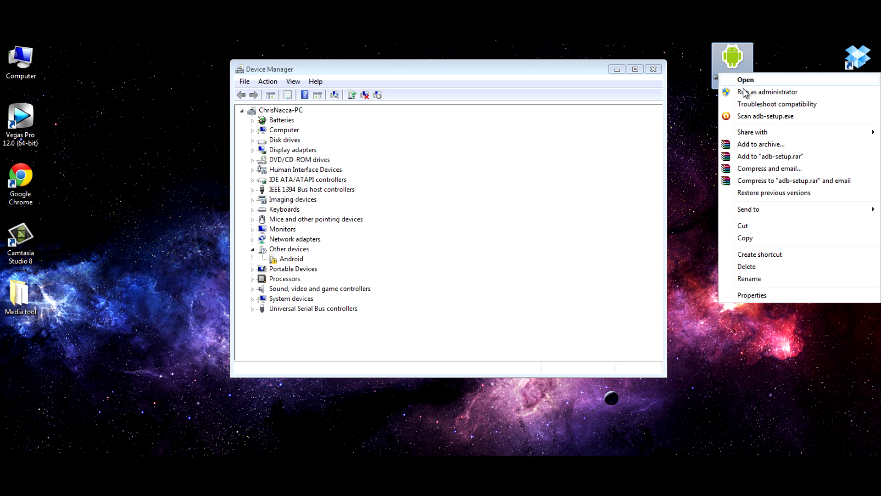
mouse_move(768, 92)
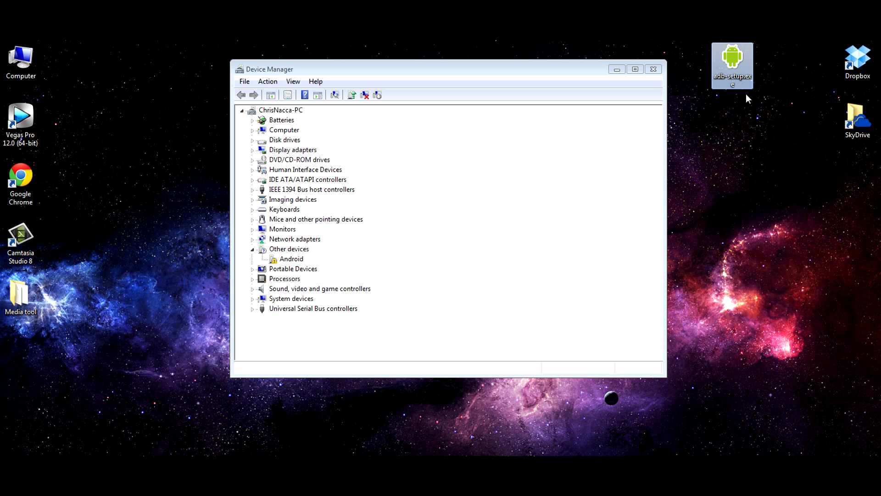
double_click(732, 59)
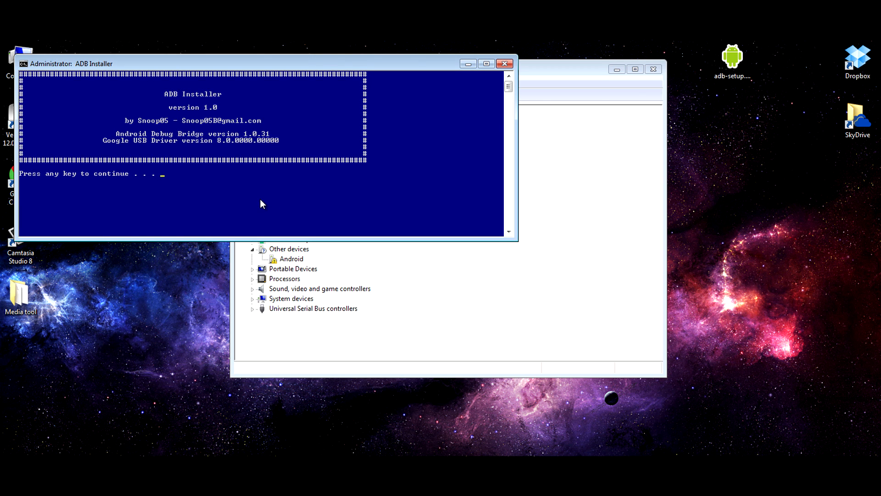
key("enter")
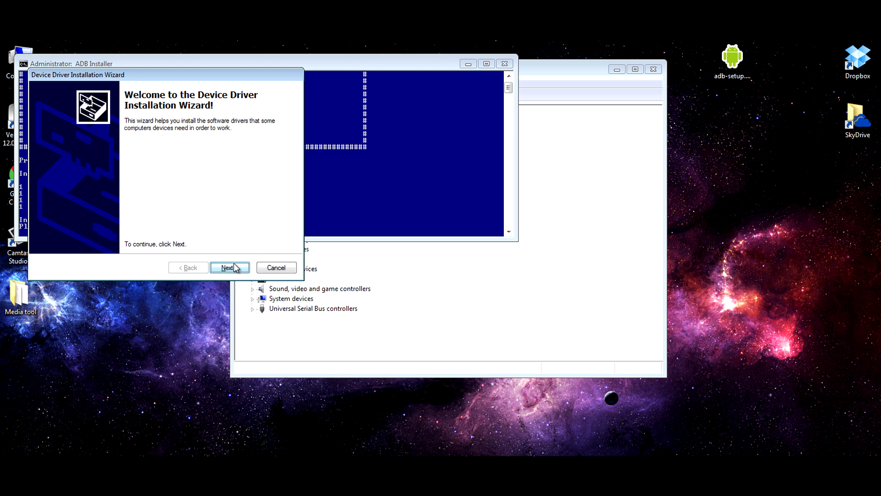
Install the Google Android phone driver, expand the Device Manager tree and finish the wizard.
left_click(228, 267)
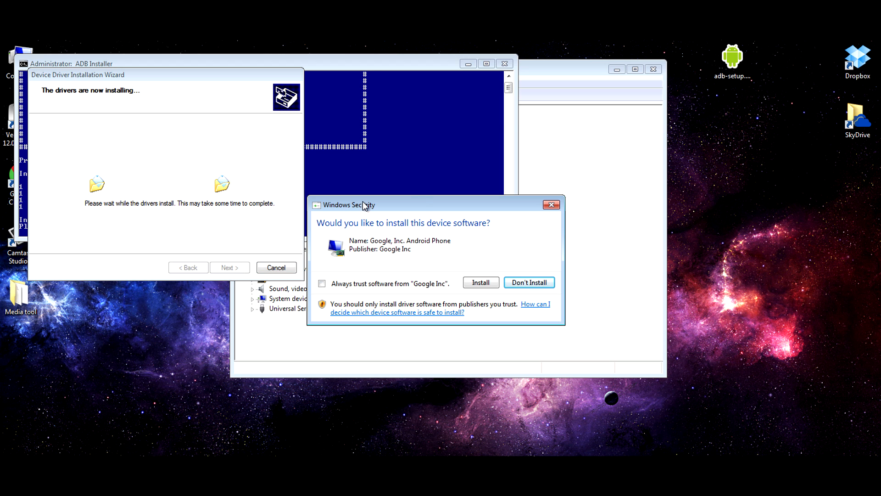
mouse_move(462, 231)
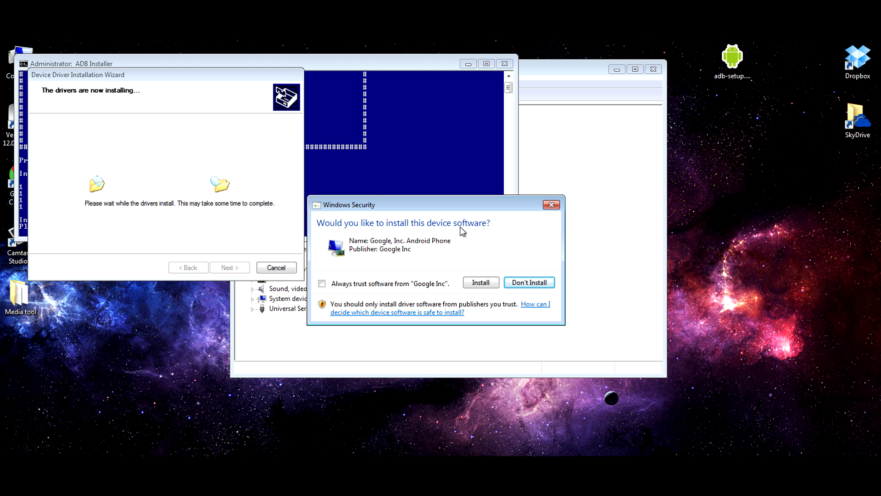
left_click(481, 281)
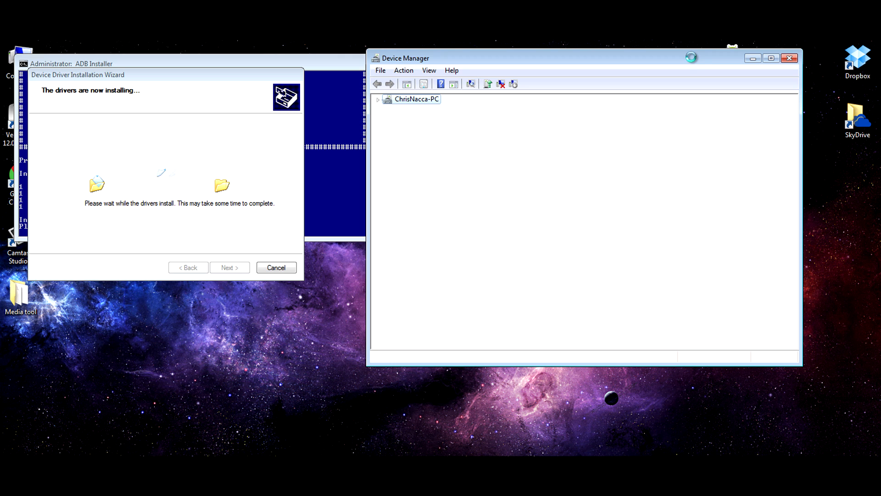
left_click(380, 99)
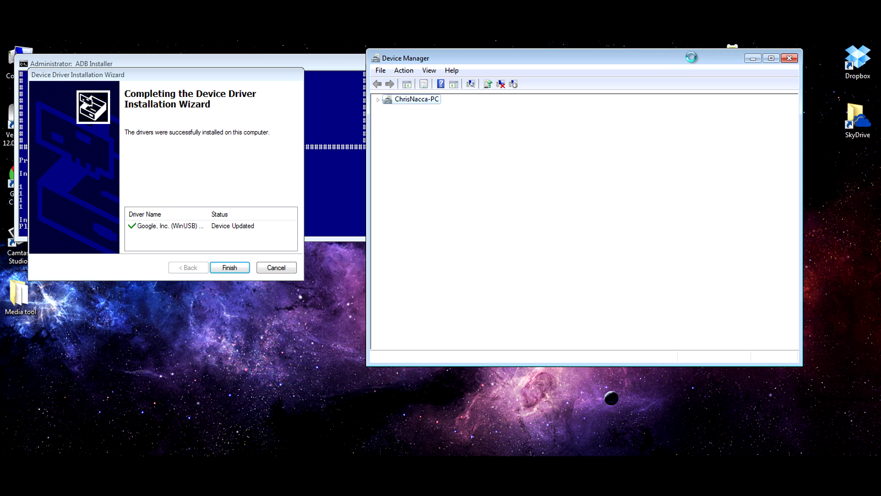
left_click(379, 99)
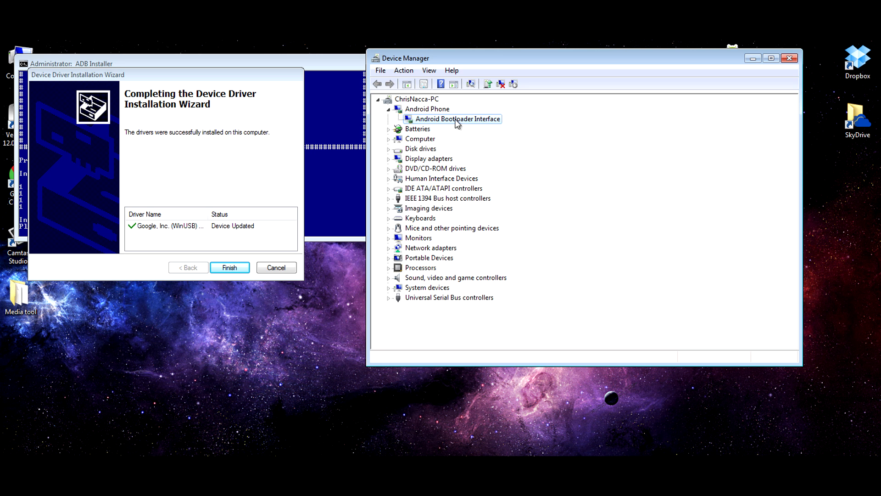
left_click(229, 267)
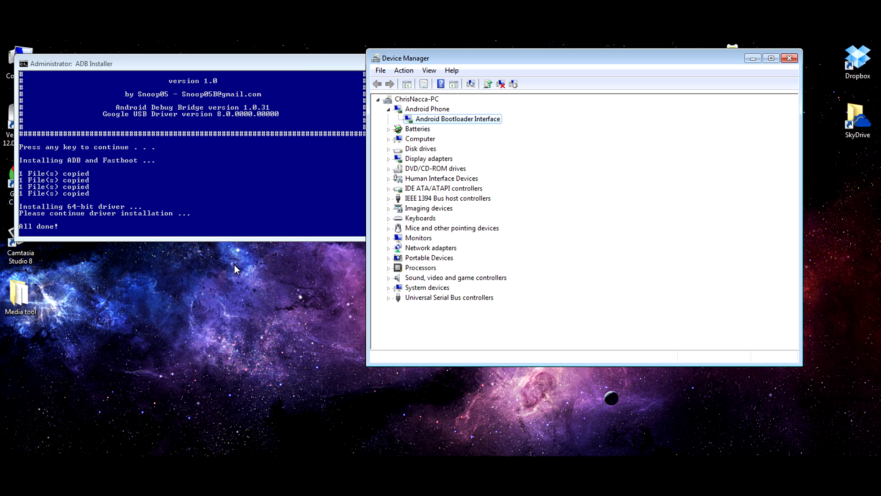
mouse_move(212, 165)
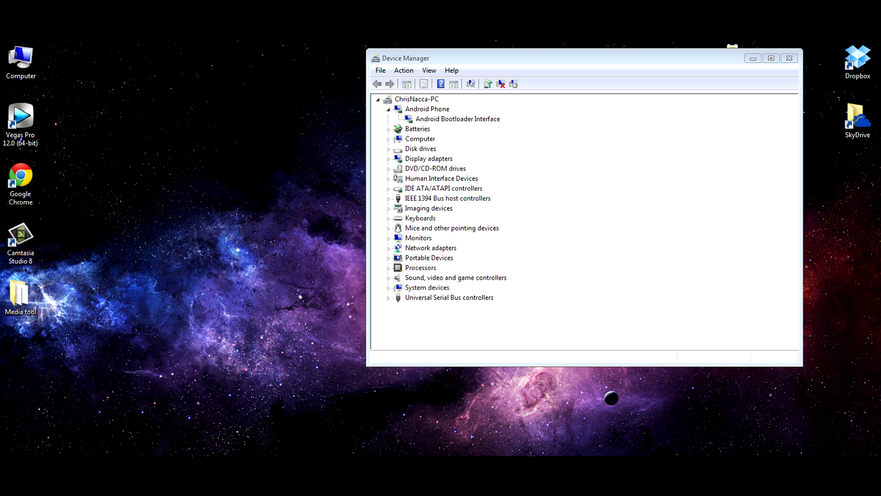
Browse to Local Disk (C:) from Start > Computer.
left_click(8, 484)
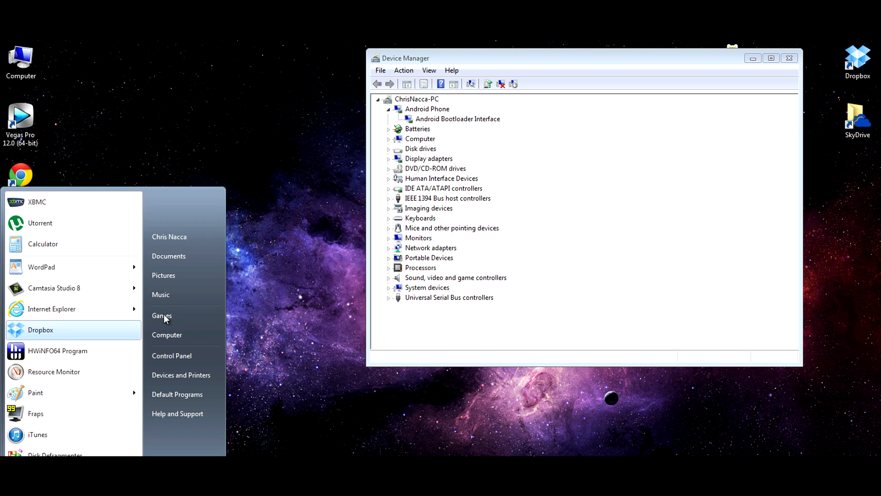
left_click(167, 334)
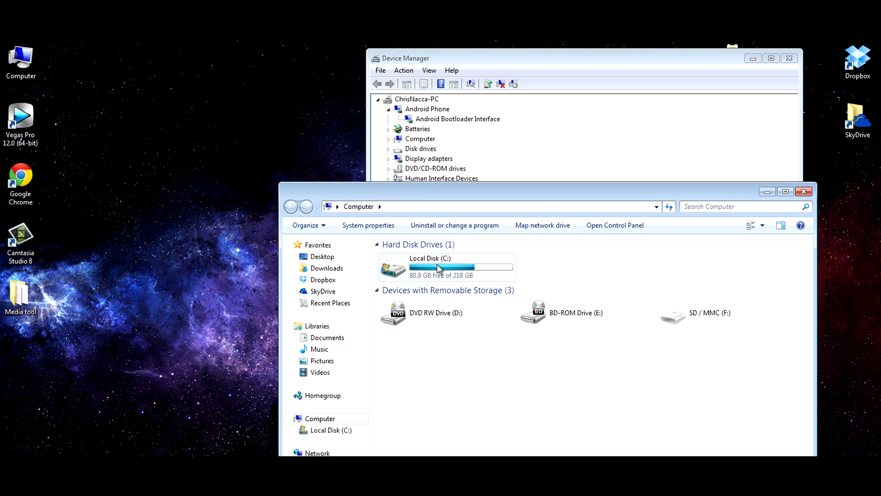
double_click(429, 267)
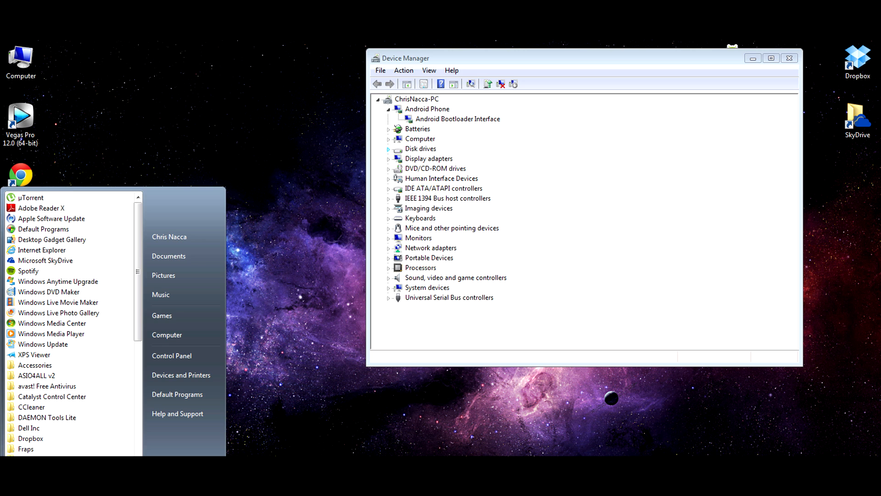
Launch cmd and run 'fastboot devices' to list the phone's serial in fastboot mode.
type("cmd")
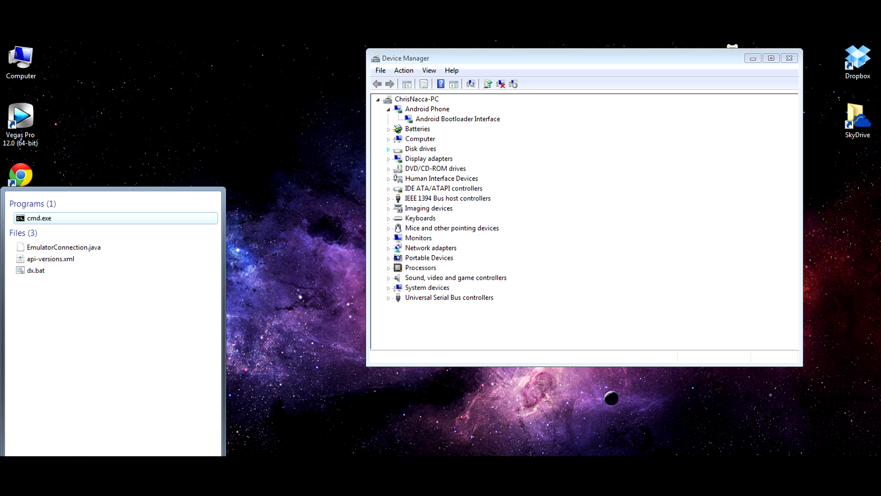
left_click(38, 219)
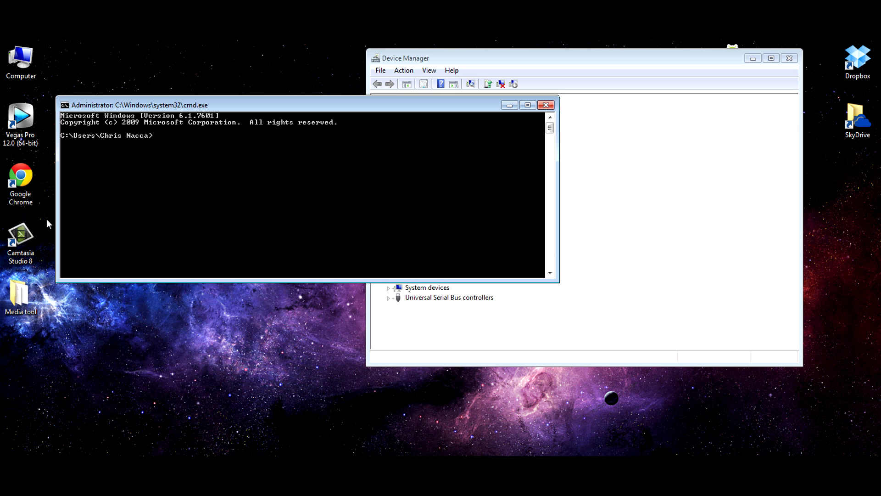
type("fastb")
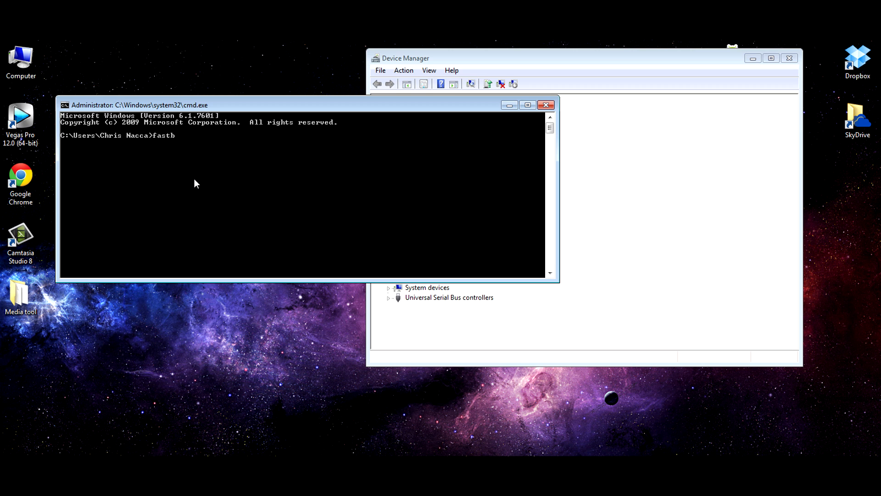
type("oot devices")
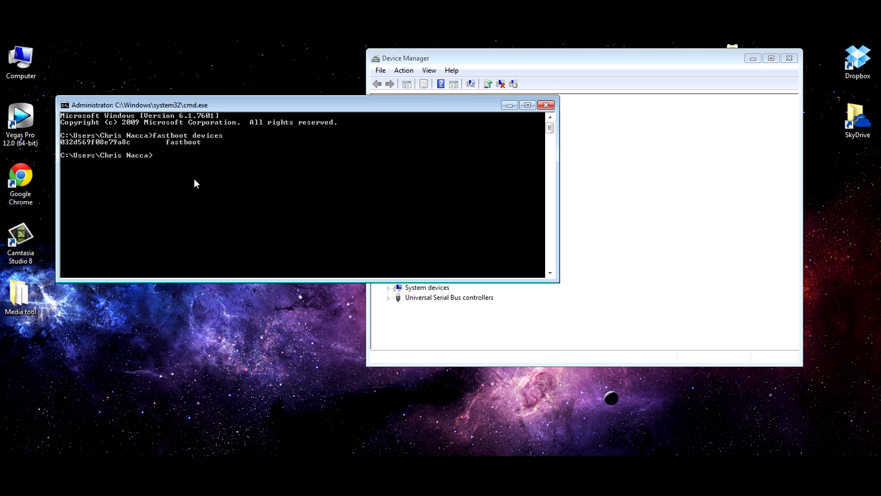
mouse_move(126, 145)
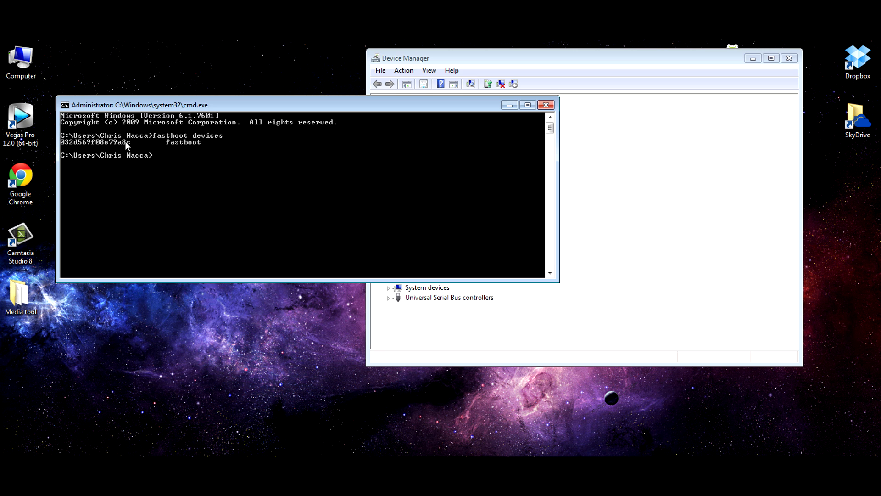
mouse_move(108, 145)
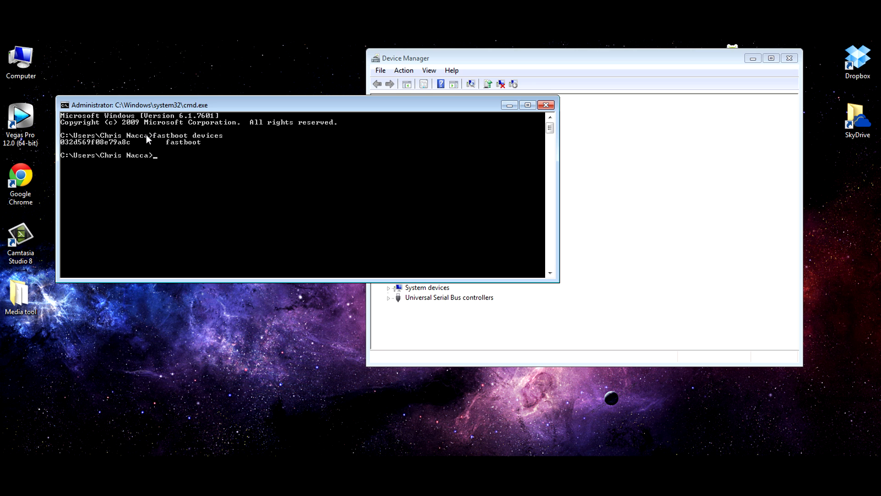
mouse_move(158, 153)
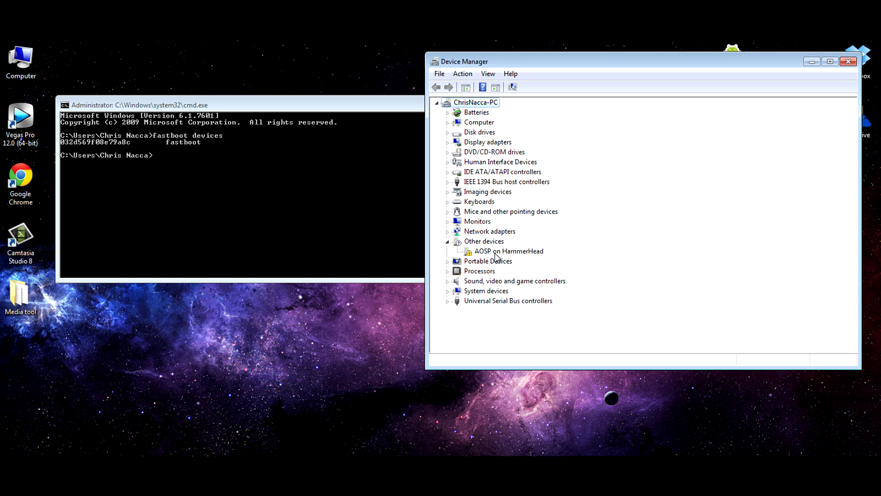
mouse_move(482, 257)
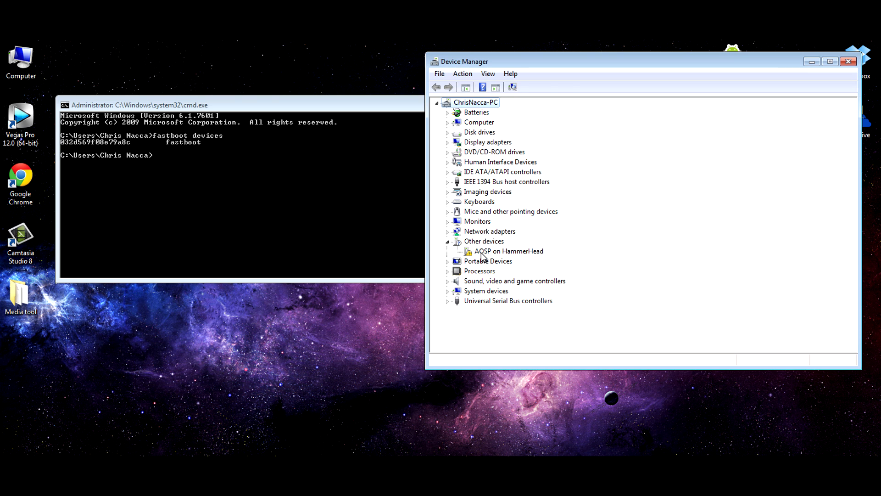
Run 'adb devices', starting the daemon with an empty device list.
left_click(509, 252)
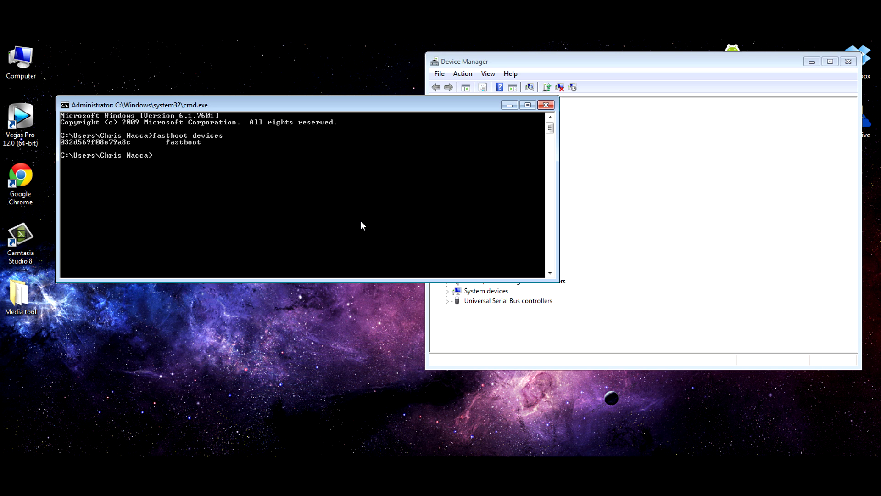
type("adb devices")
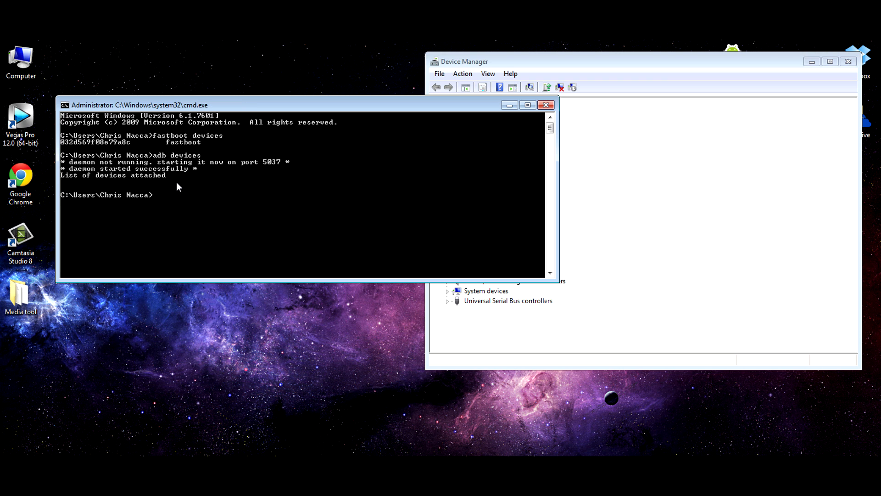
mouse_move(69, 176)
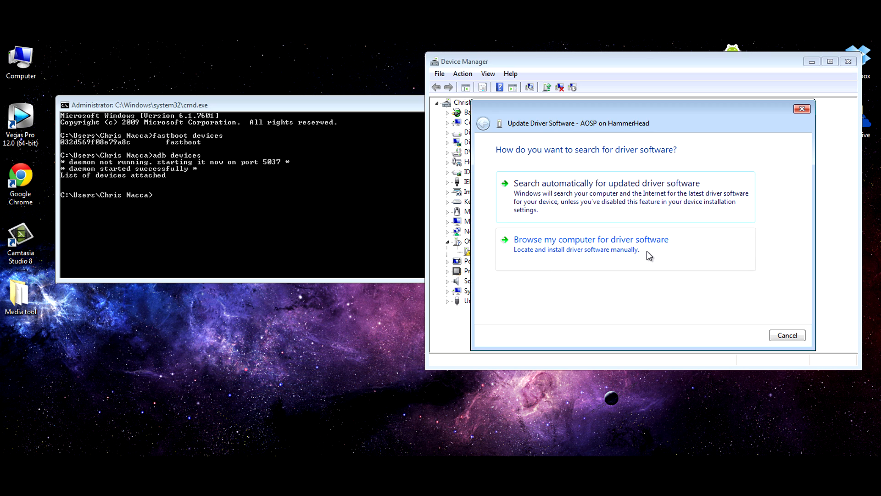
Browse for a driver on this computer and pick Android Phone as the device type.
left_click(591, 239)
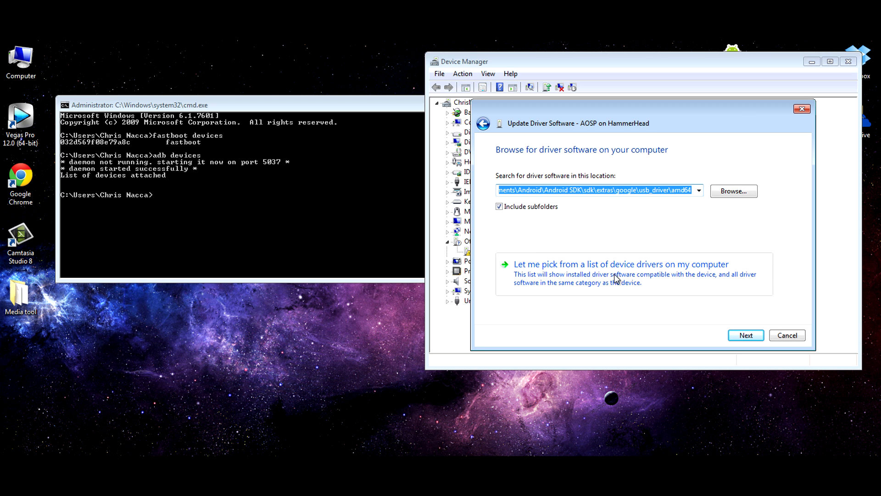
left_click(621, 264)
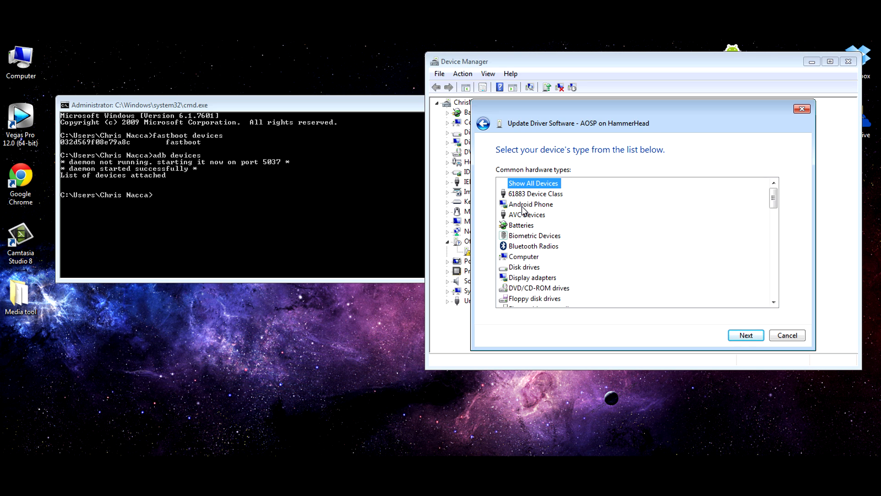
left_click(530, 204)
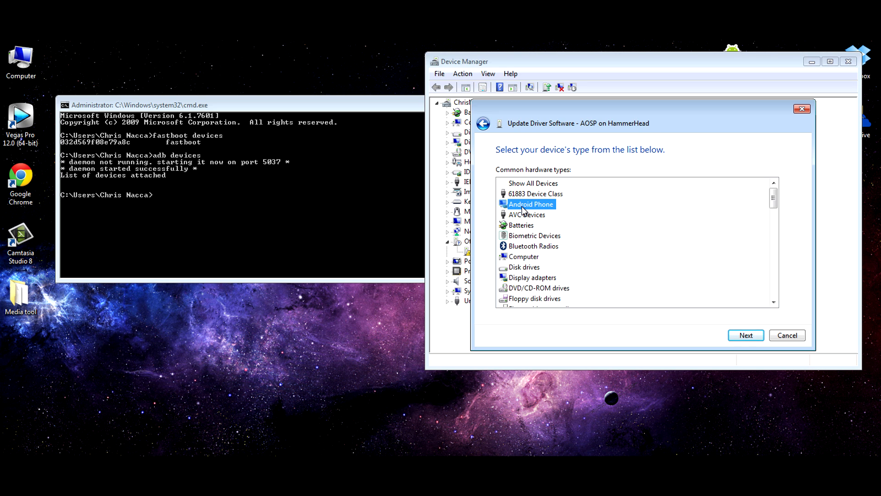
left_click(746, 335)
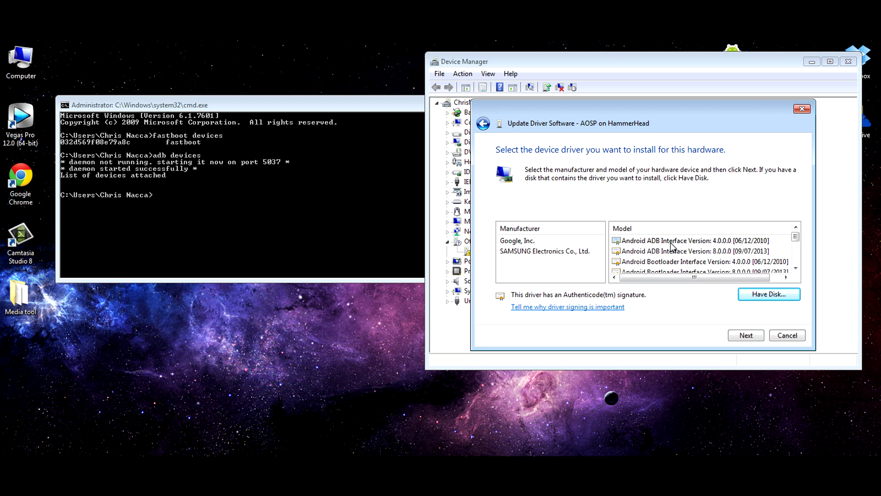
mouse_move(698, 269)
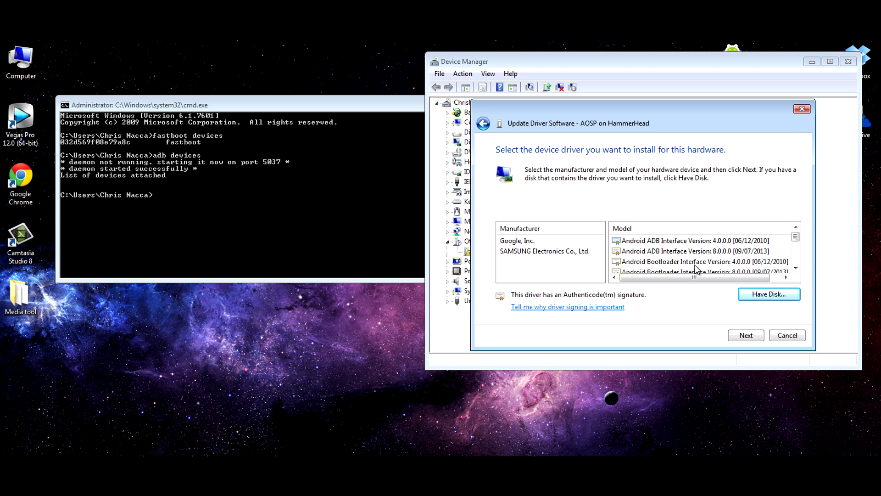
Select Android ADB Interface 8.0.0.0, accept the unverified driver warning and finish the update.
left_click(697, 261)
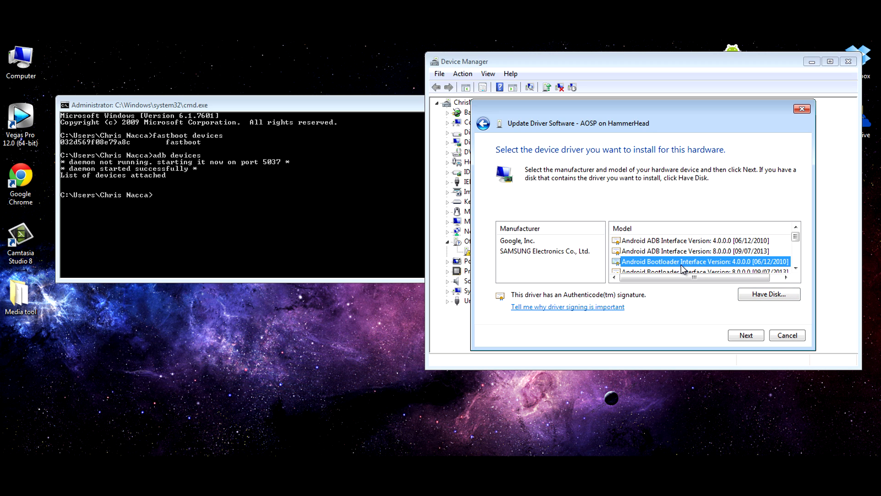
left_click(694, 251)
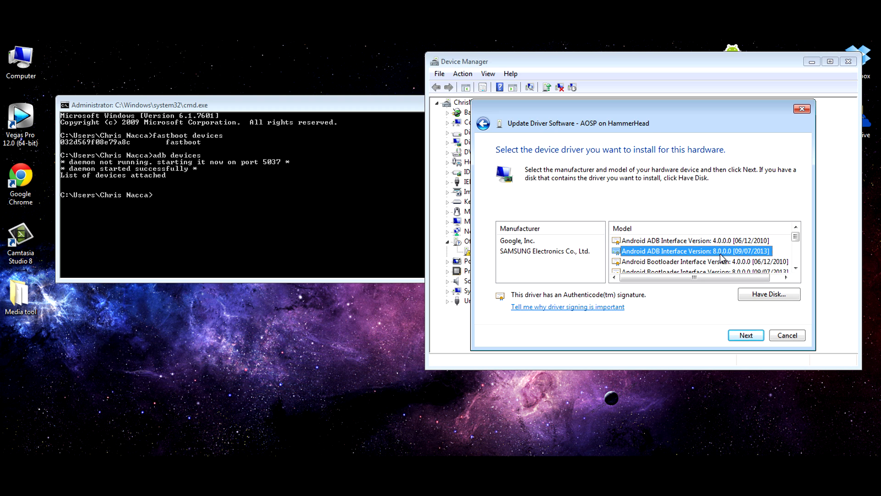
left_click(746, 335)
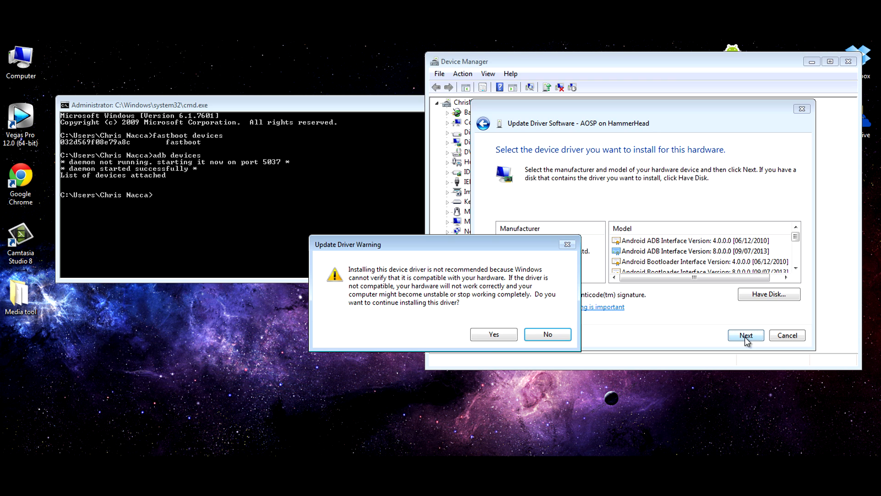
left_click(493, 334)
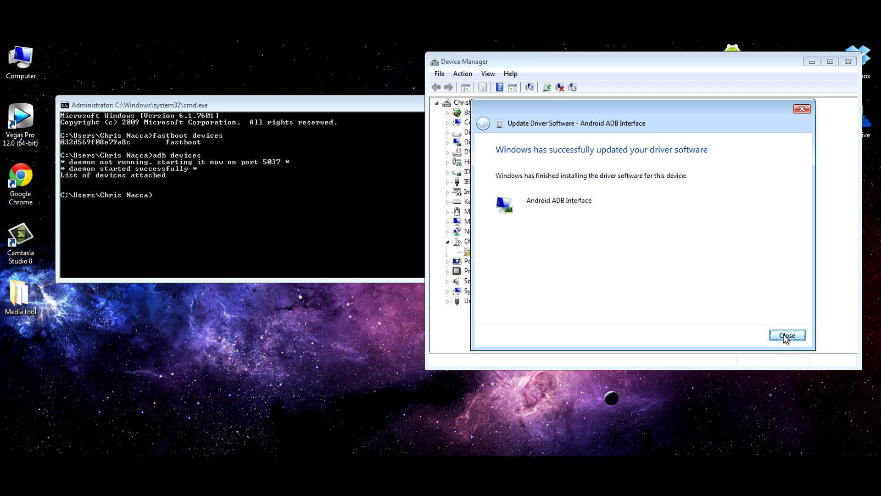
left_click(787, 335)
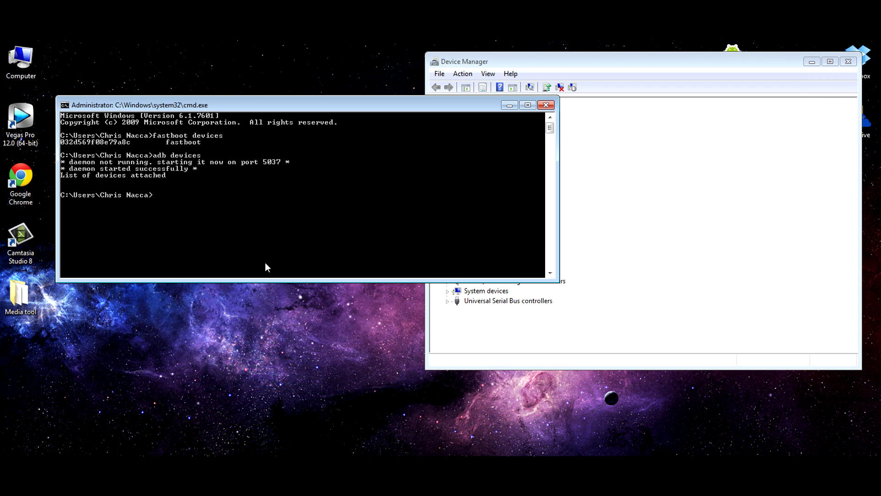
Run 'adb devices' to see the serial listed as recovery, then retype the command.
type("adb devices")
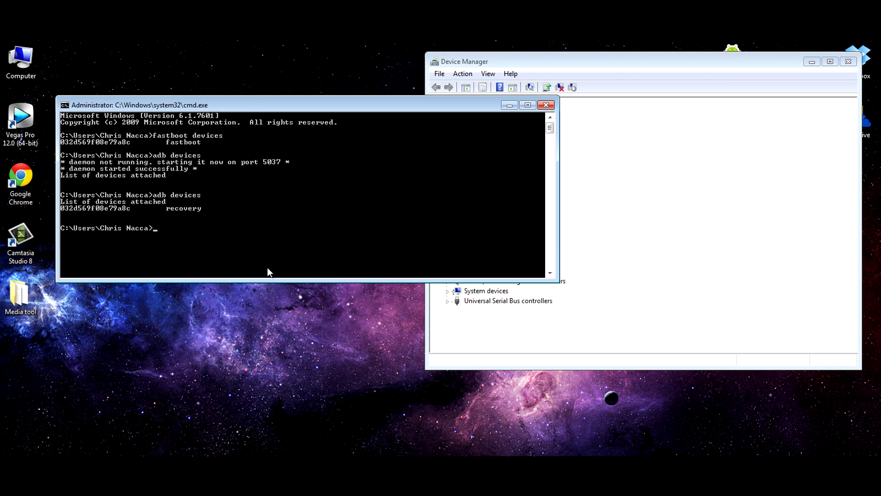
mouse_move(176, 212)
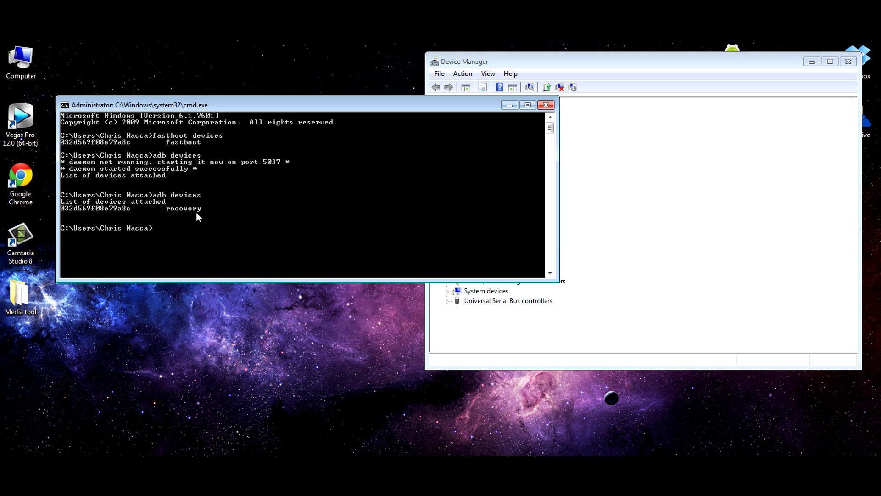
type("a")
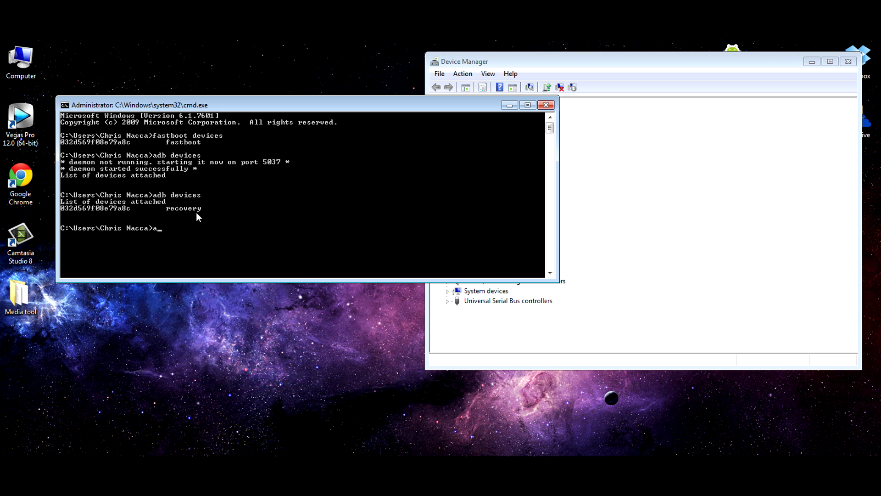
type("db")
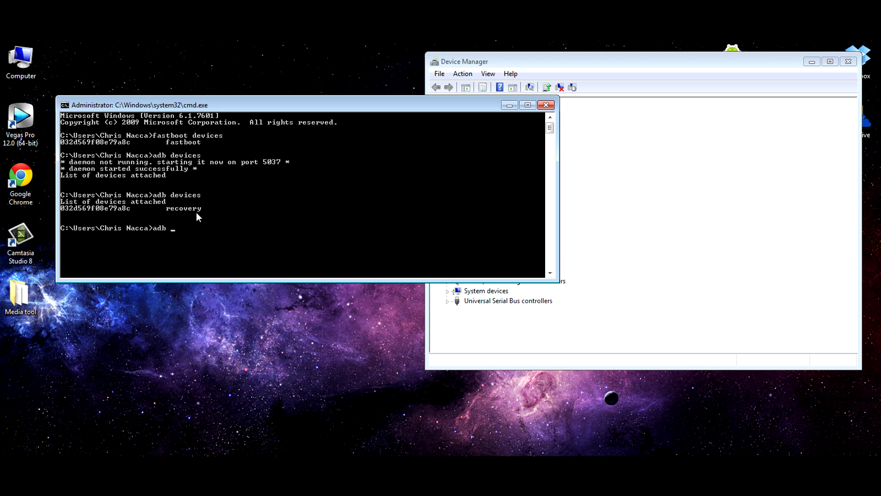
type("devices")
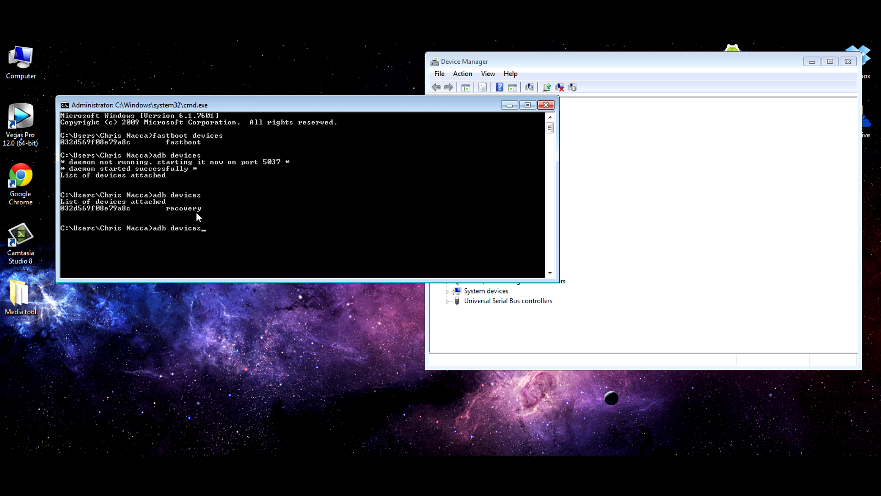